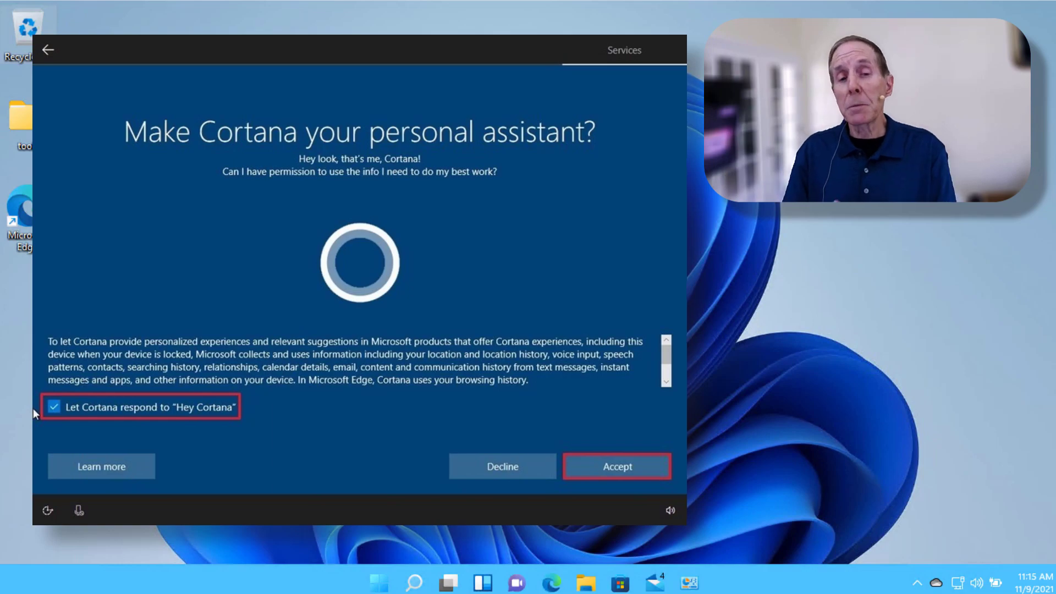
- Dismiss the Cortana setup page and close the Start menu to reach the empty desktop
{"action": "left_click", "coordinate": [617, 466]}
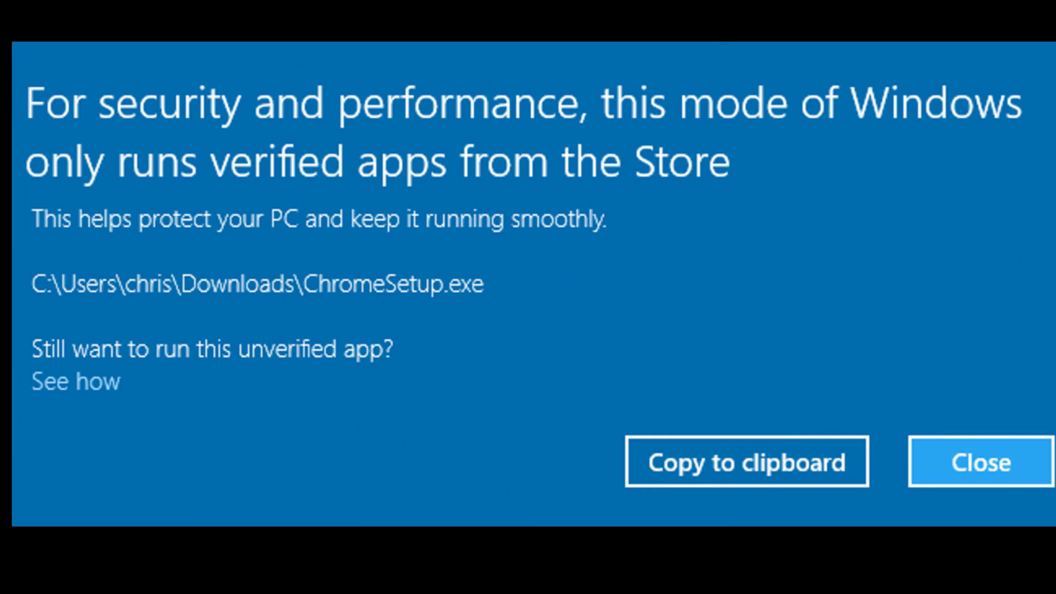
{"action": "left_click", "coordinate": [981, 462]}
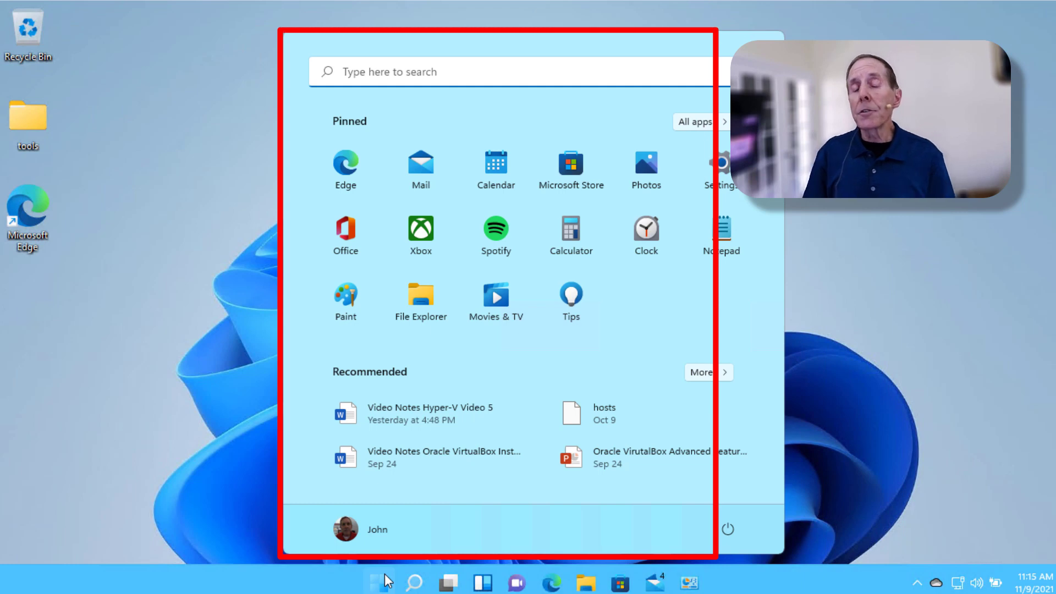
{"action": "mouse_move", "coordinate": [244, 414]}
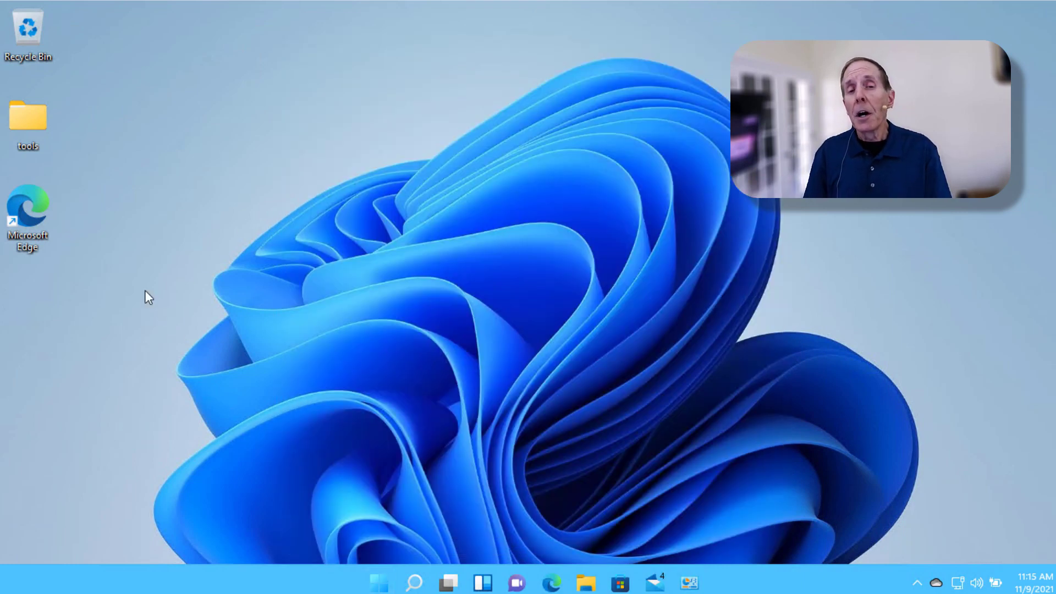
{"action": "mouse_move", "coordinate": [42, 205]}
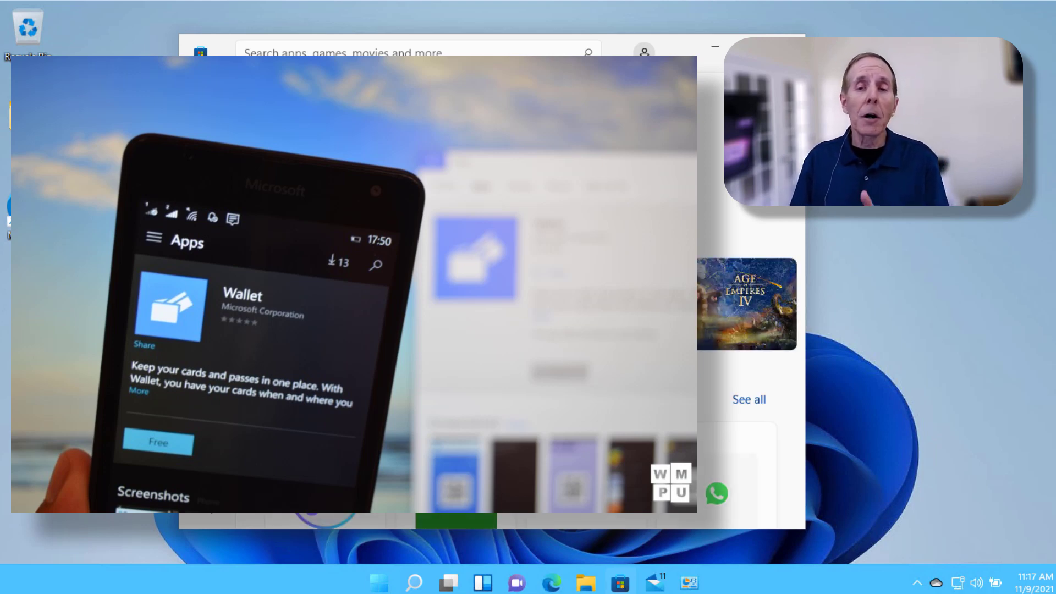
- Show the Apps section of the Microsoft Store from its left sidebar
{"action": "left_click", "coordinate": [207, 142]}
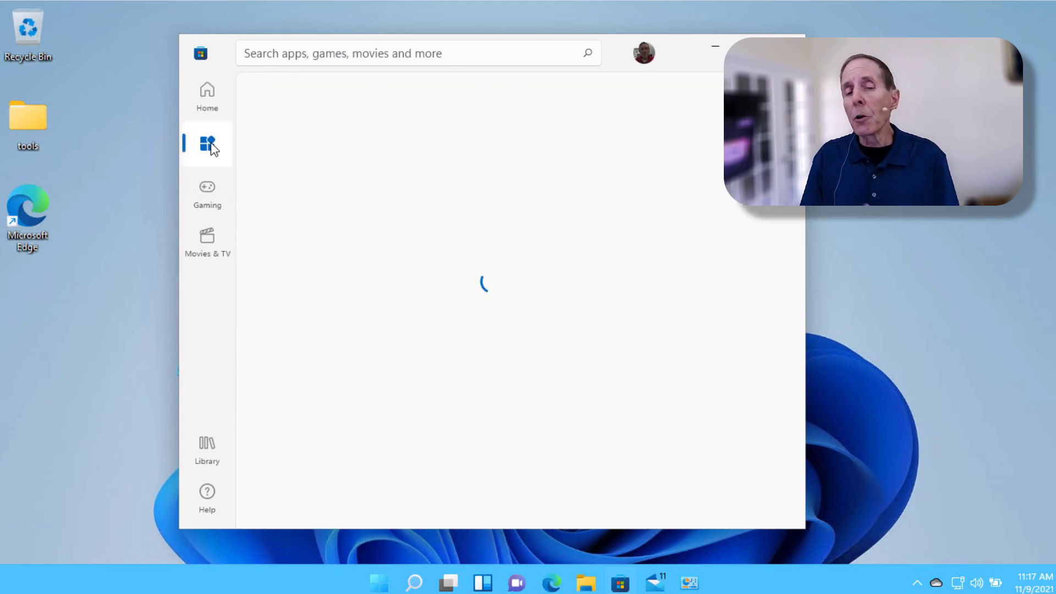